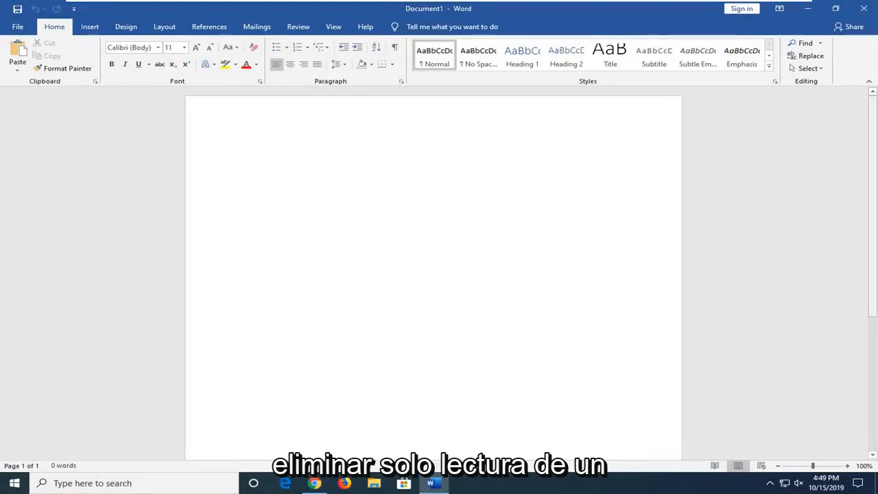
Step: Reach the Save As file dialog for Doc1 via File > Save As > Browse
click(243, 153)
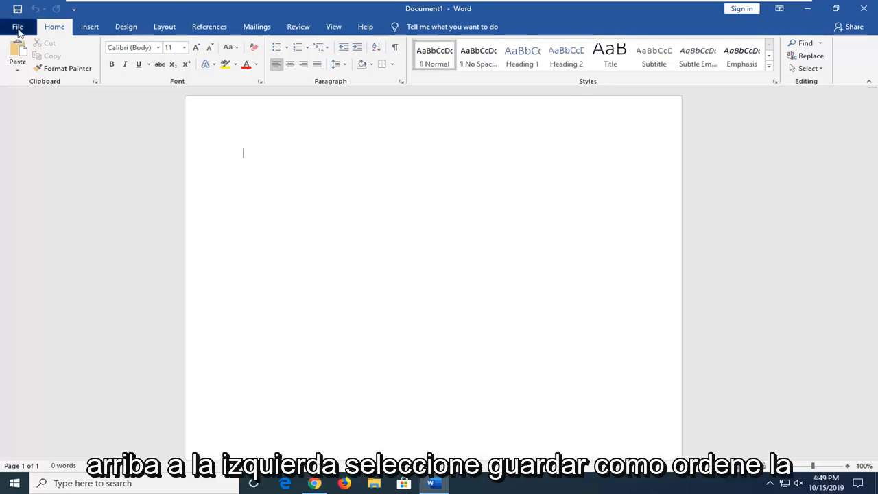
click(17, 27)
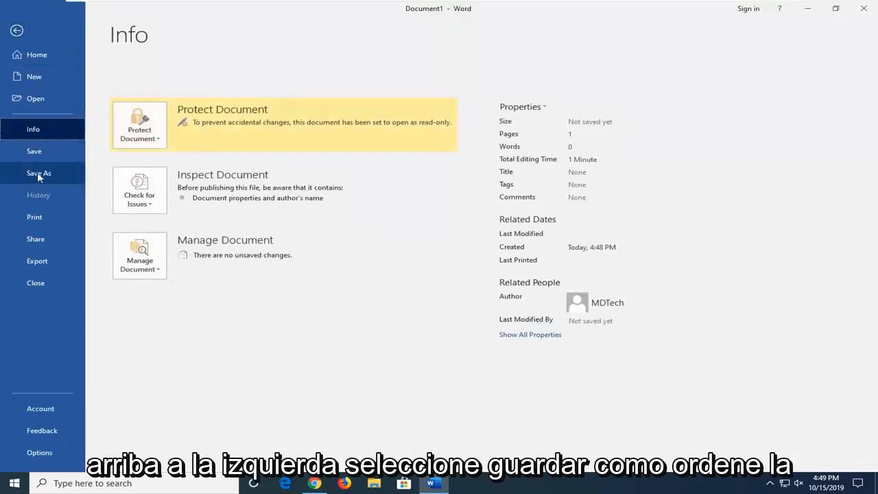
click(38, 173)
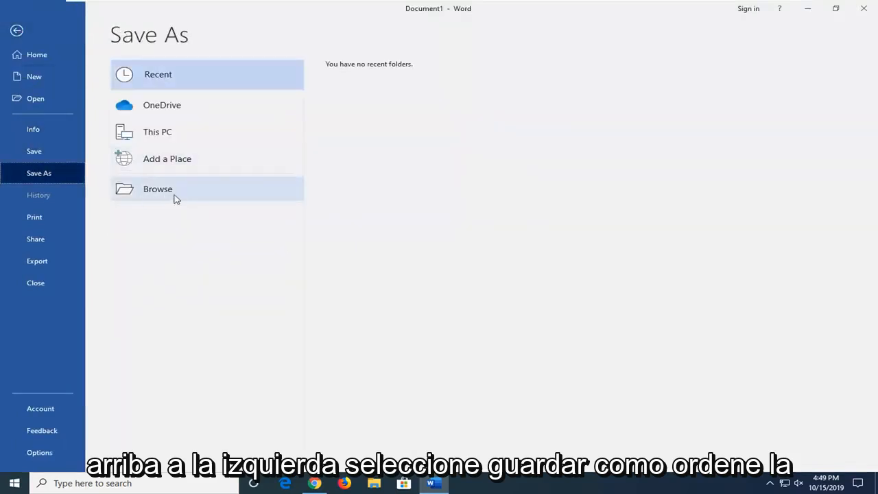
click(158, 189)
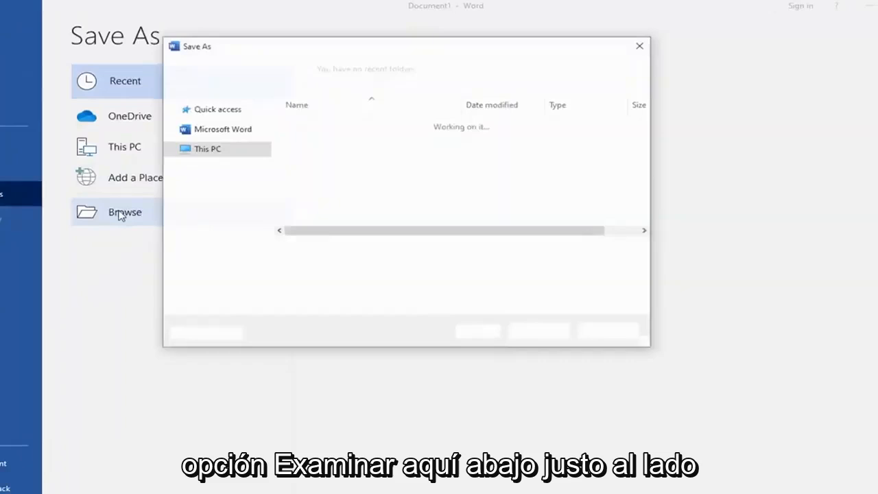
click(125, 211)
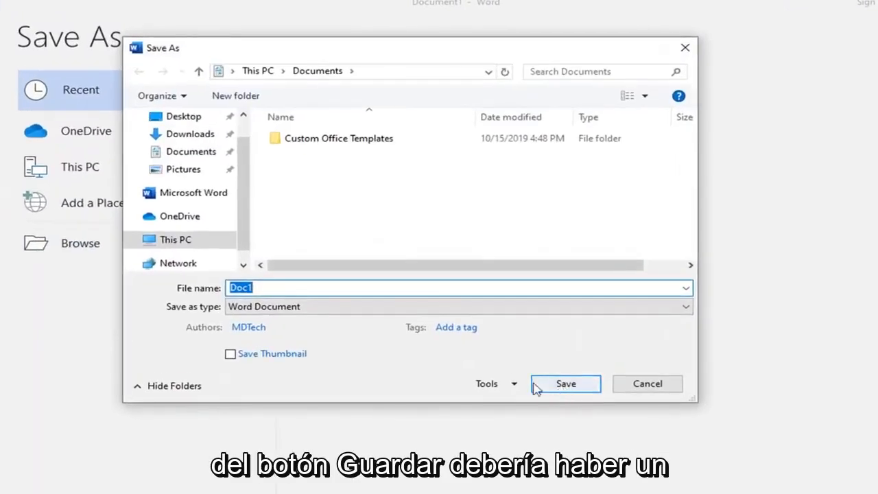
mouse_move(494, 384)
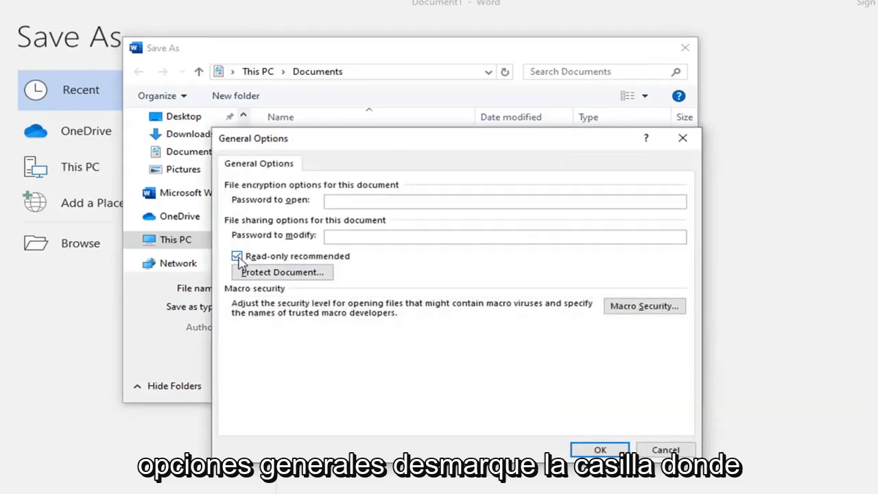
Step: Uncheck Read-only recommended in the document's General Options
click(236, 256)
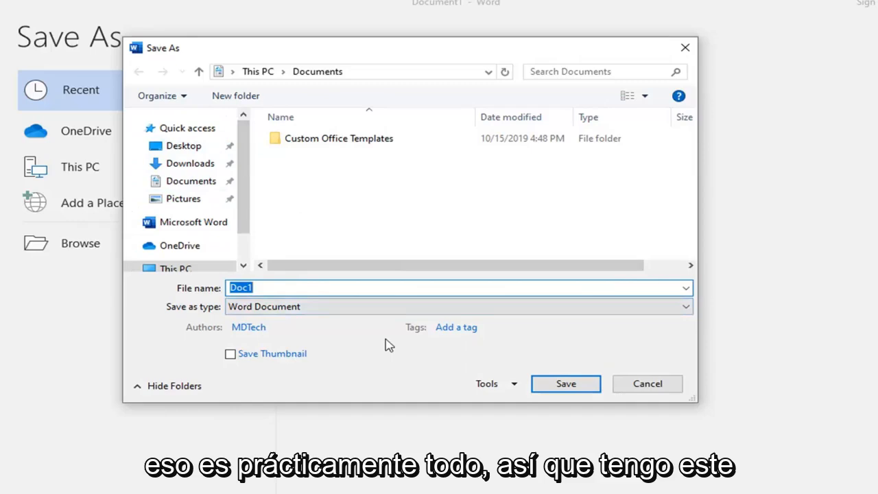
mouse_move(647, 384)
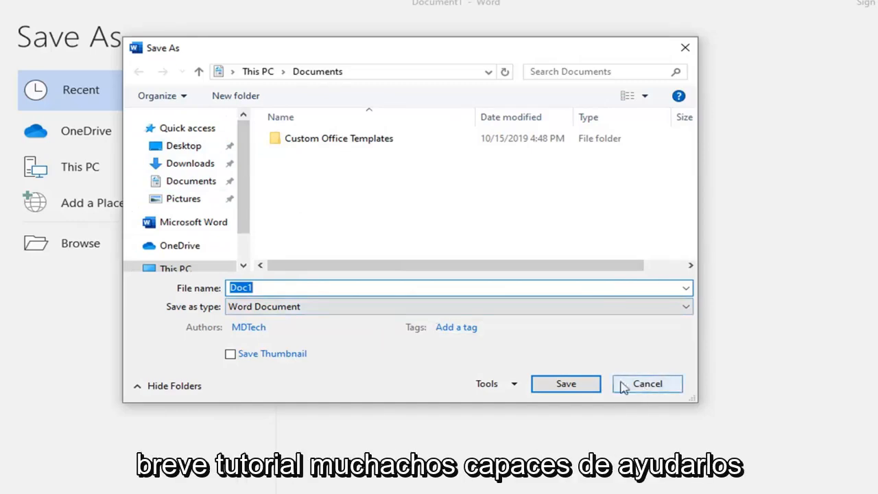
Step: Cancel the Save As dialog without saving Doc1
click(647, 384)
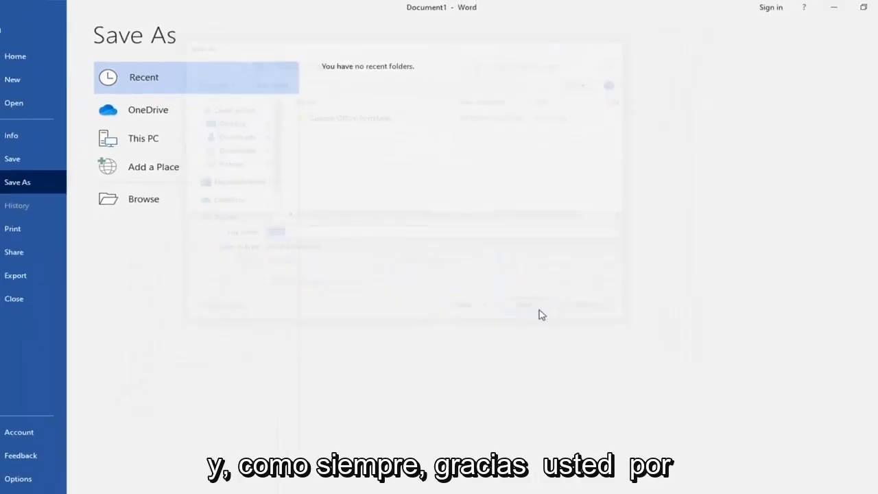